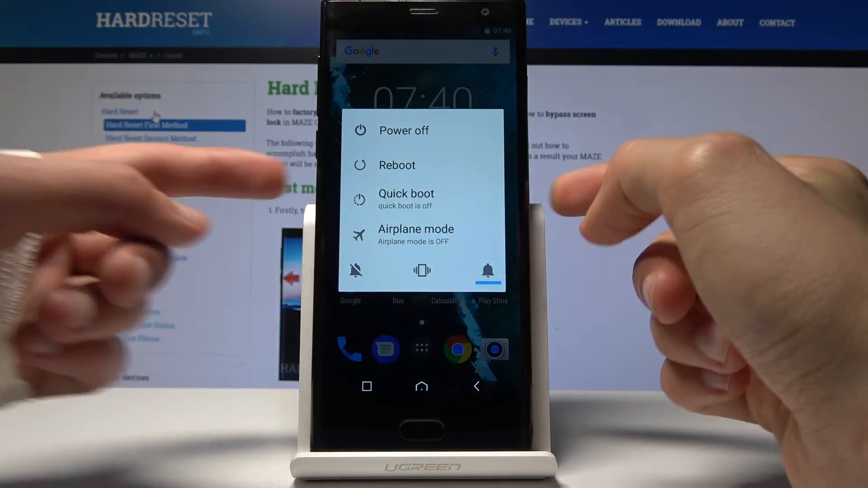
Choose Power off on the phone and confirm the shutdown with OK
{"action": "left_click", "coordinate": [404, 131]}
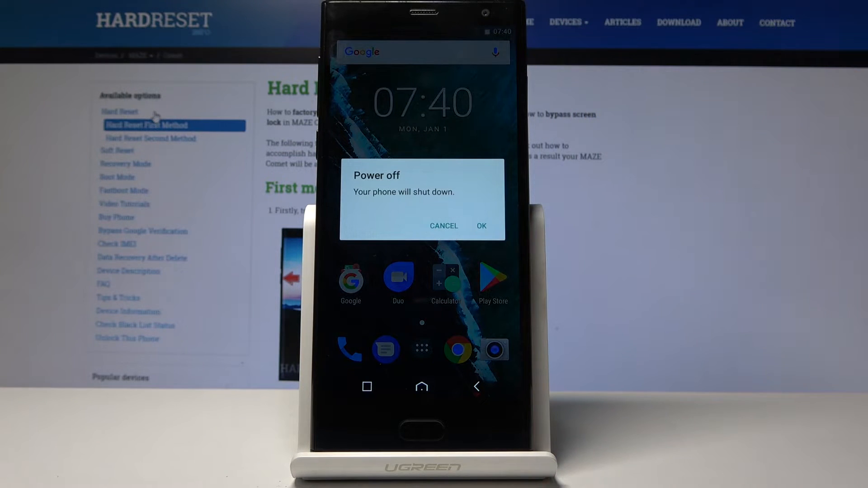
{"action": "left_click", "coordinate": [479, 226]}
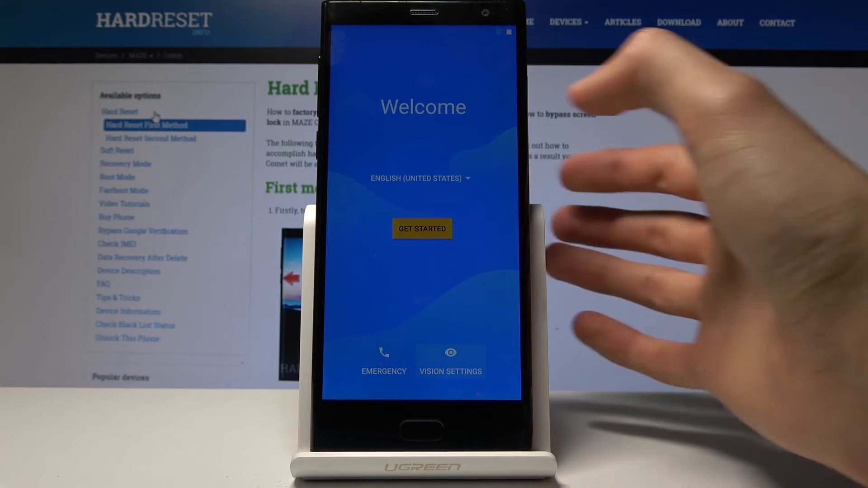
Start setup, skip the SIM, use no network, and accept Google services
{"action": "left_click", "coordinate": [421, 228]}
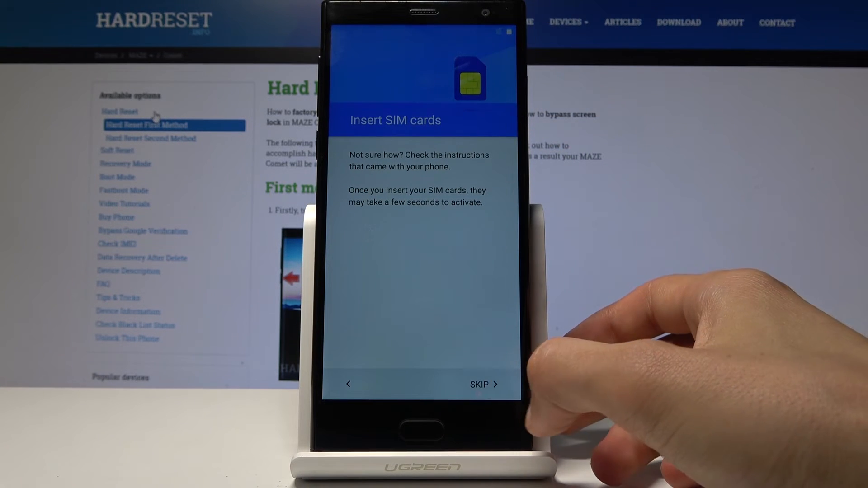
{"action": "left_click", "coordinate": [479, 384]}
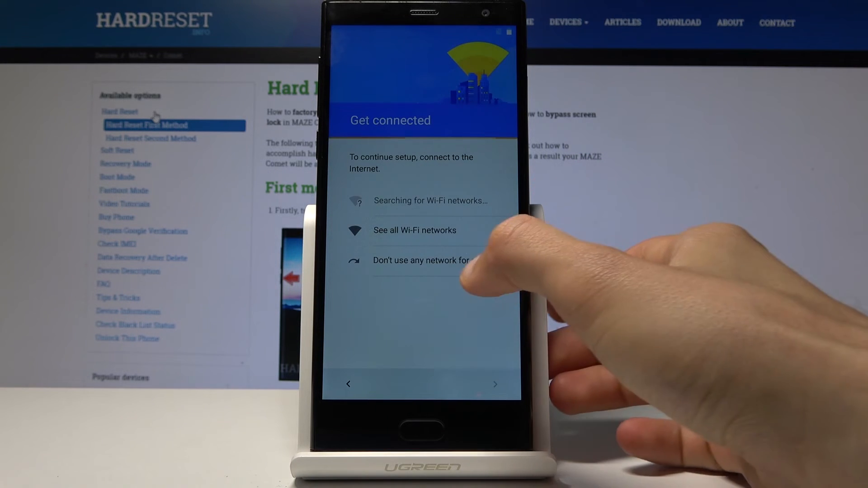
{"action": "left_click", "coordinate": [421, 260]}
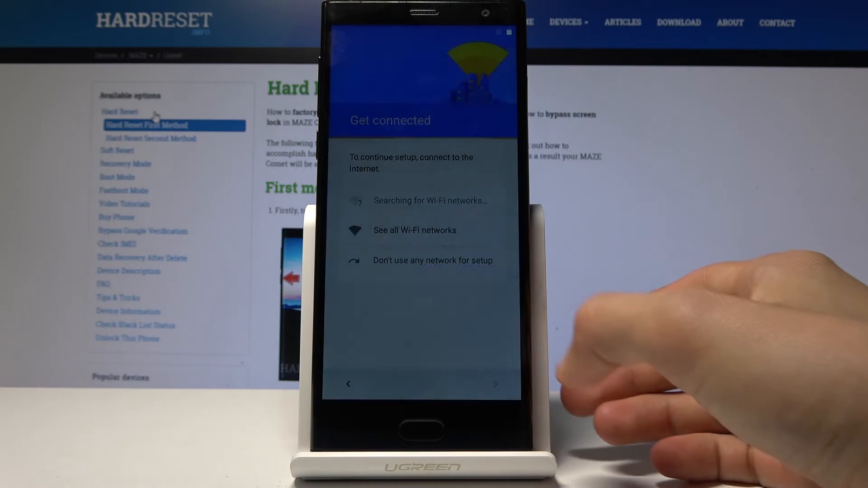
{"action": "left_click", "coordinate": [433, 261]}
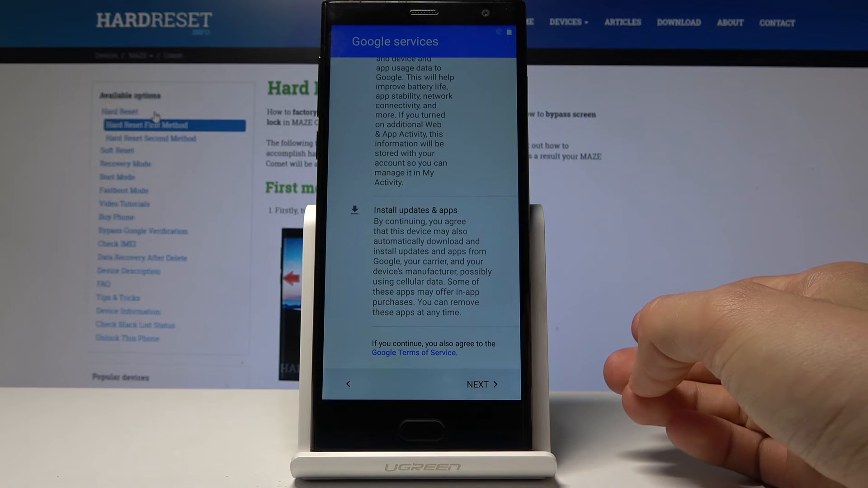
{"action": "left_click", "coordinate": [481, 385]}
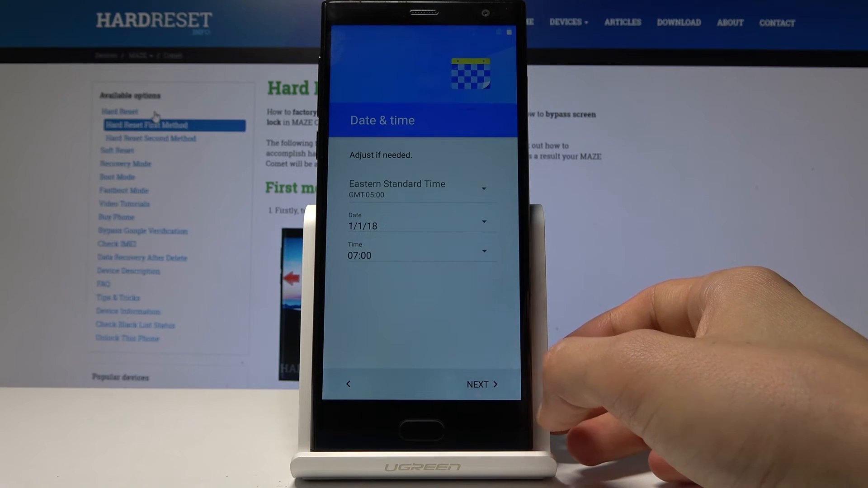
Keep date and time, skip fingerprint, defer remaining setup, and dismiss the home tip
{"action": "left_click", "coordinate": [478, 385]}
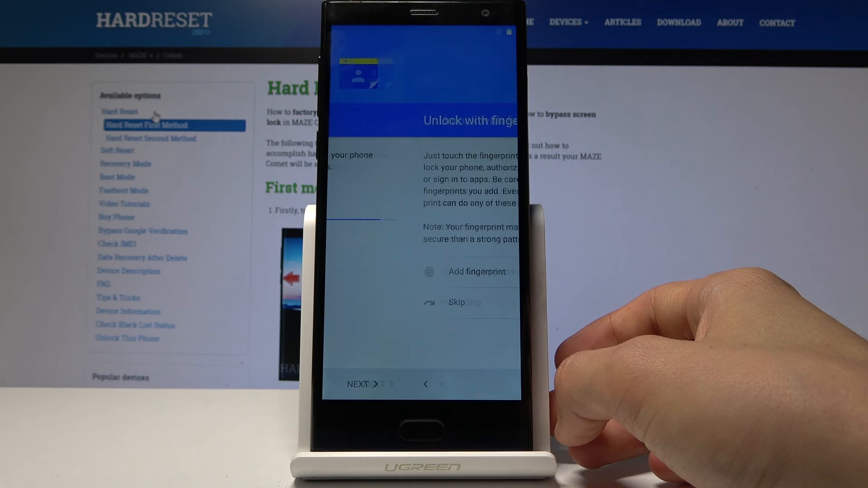
{"action": "left_click", "coordinate": [457, 303]}
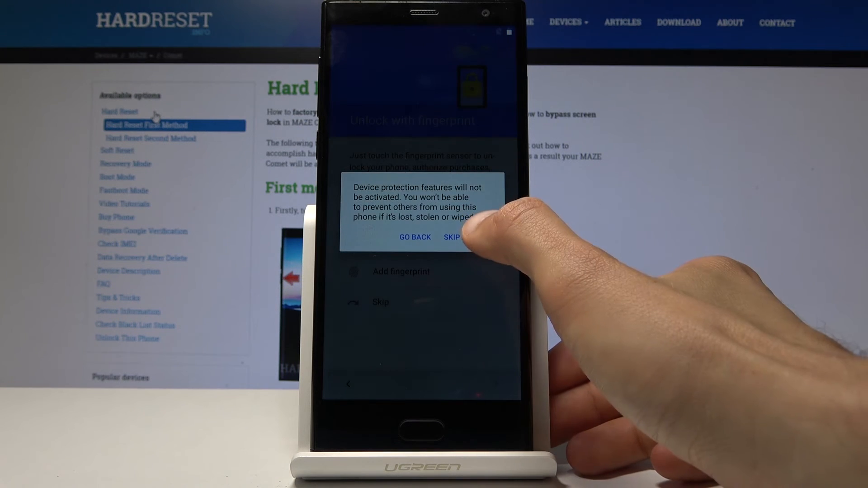
{"action": "left_click", "coordinate": [452, 236]}
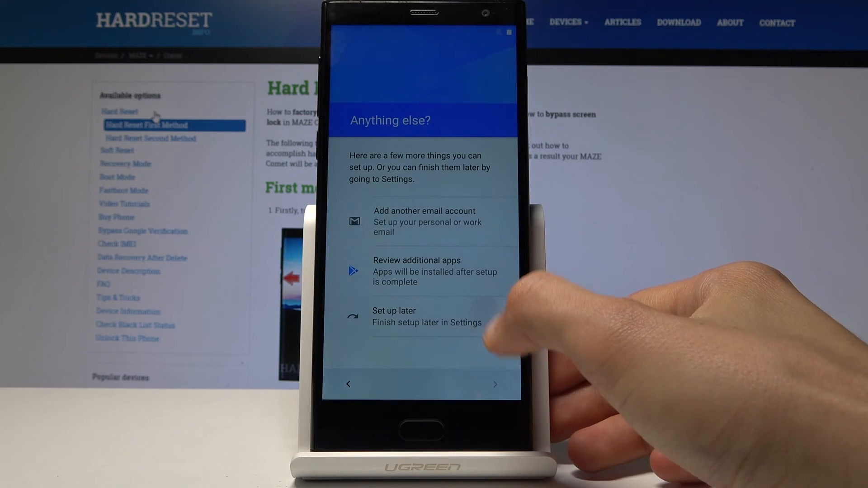
{"action": "left_click", "coordinate": [394, 310]}
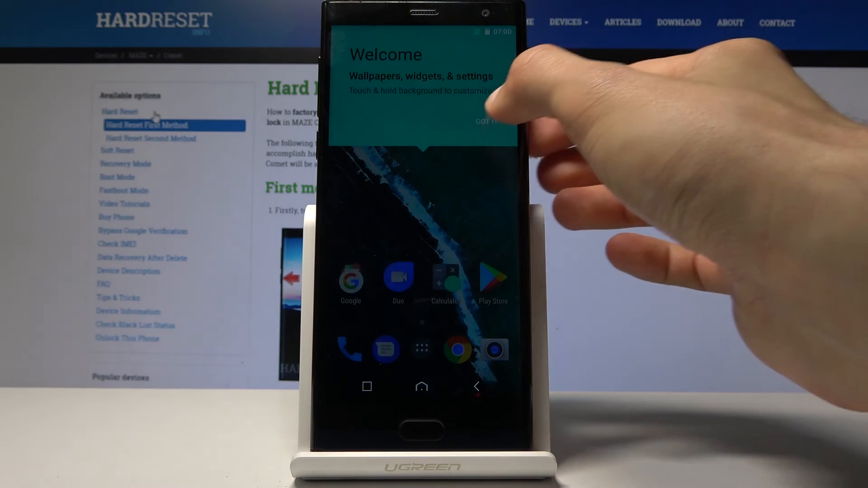
{"action": "left_click", "coordinate": [489, 121]}
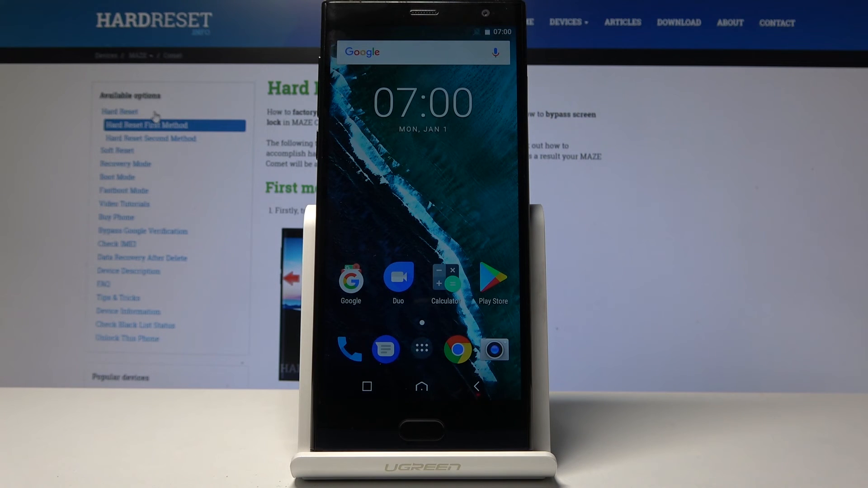